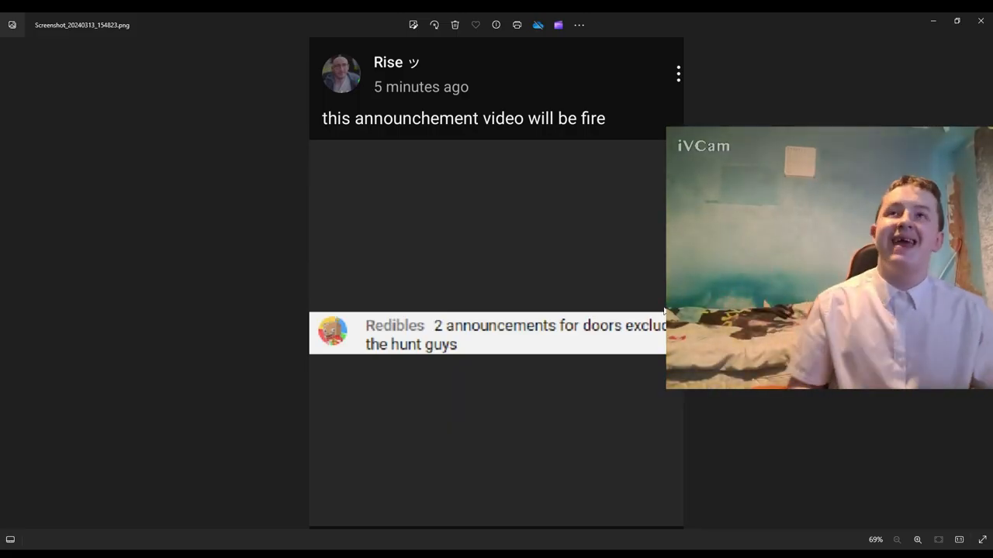
mouse_move(332, 144)
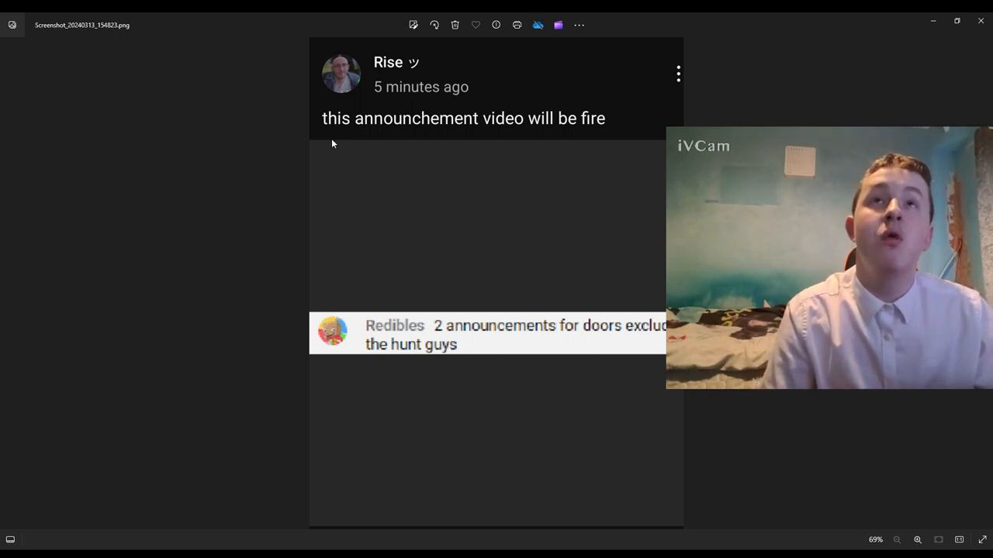